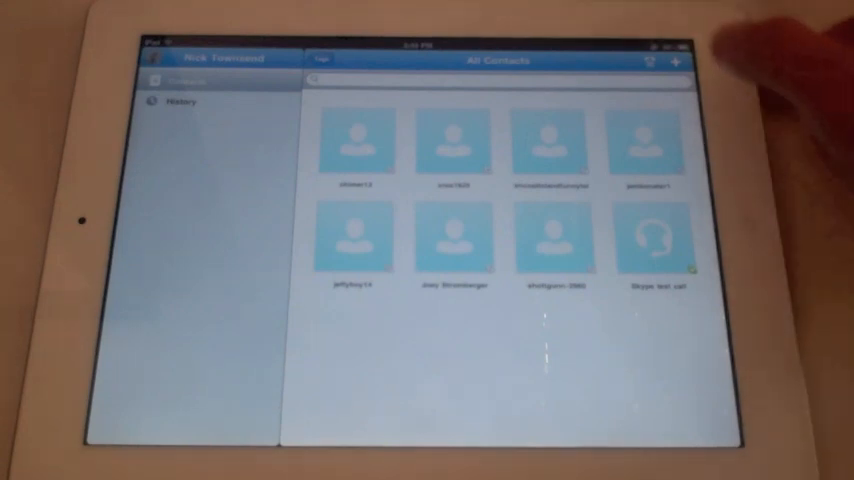
# View the empty call history, return to contacts and bring up the My Info panel
pyautogui.click(652, 140)
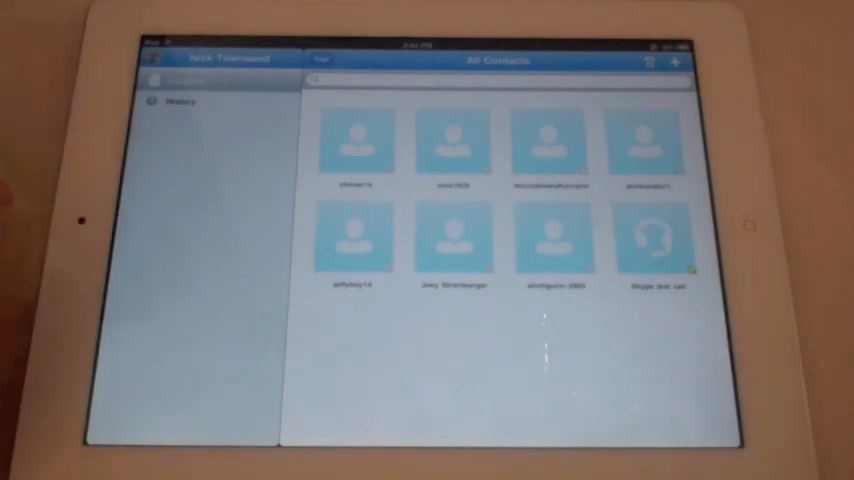
pyautogui.click(184, 100)
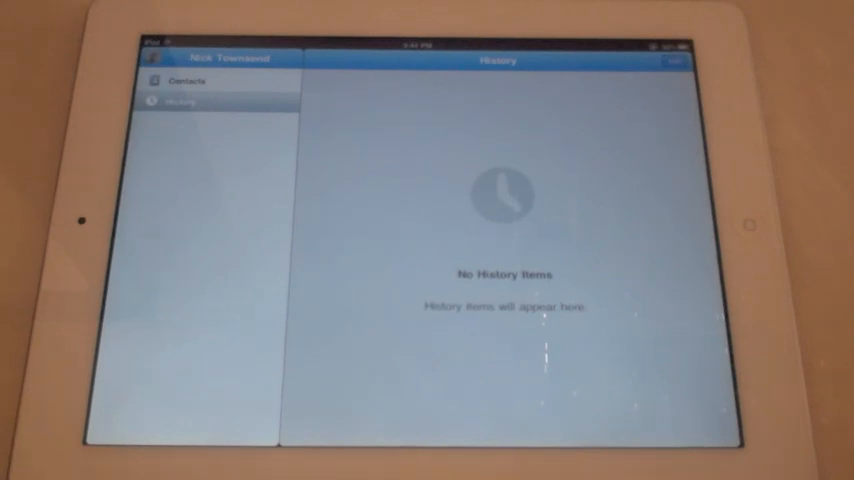
pyautogui.click(188, 80)
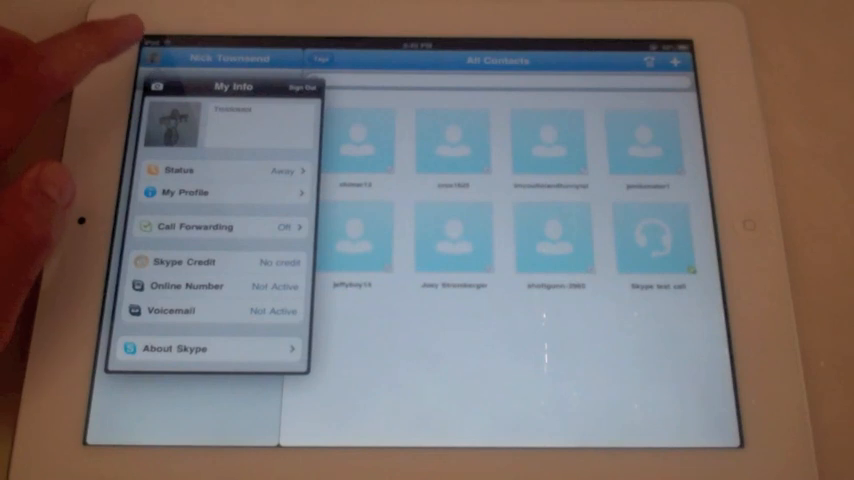
# Reveal the Take Photo, Choose Existing Photo and Delete Photo options
pyautogui.click(170, 122)
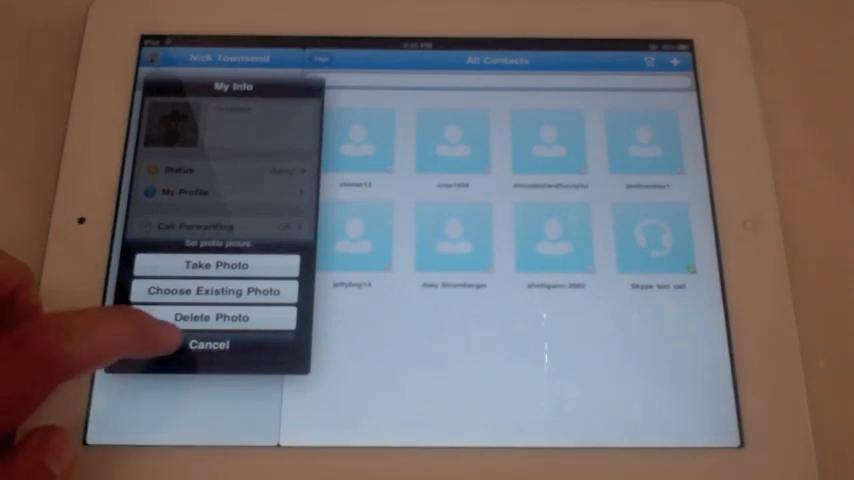
# Cancel the photo options and return to the All Contacts grid of eight contacts
pyautogui.click(208, 344)
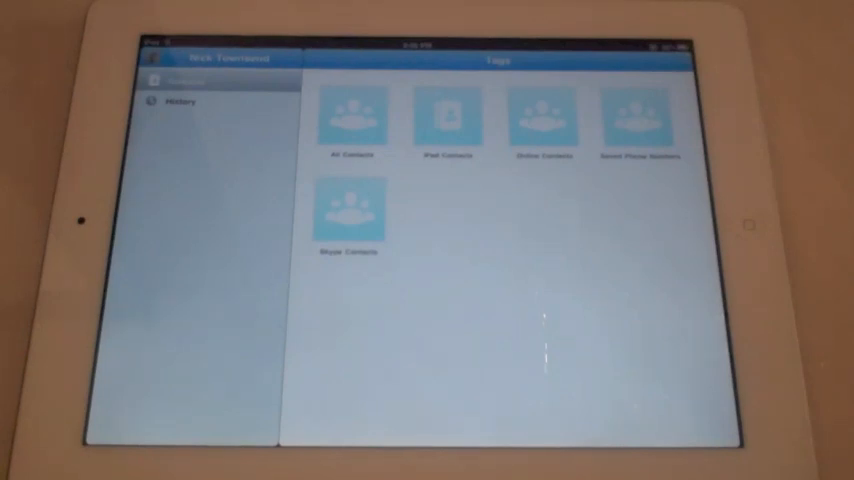
pyautogui.click(352, 120)
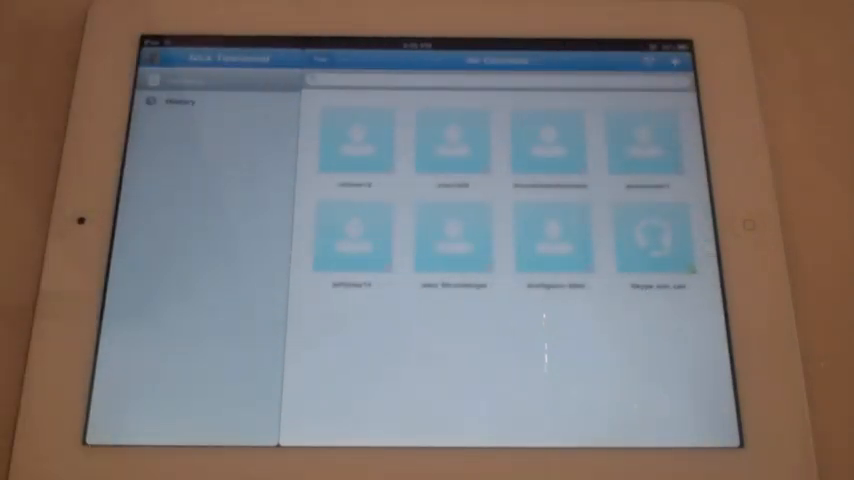